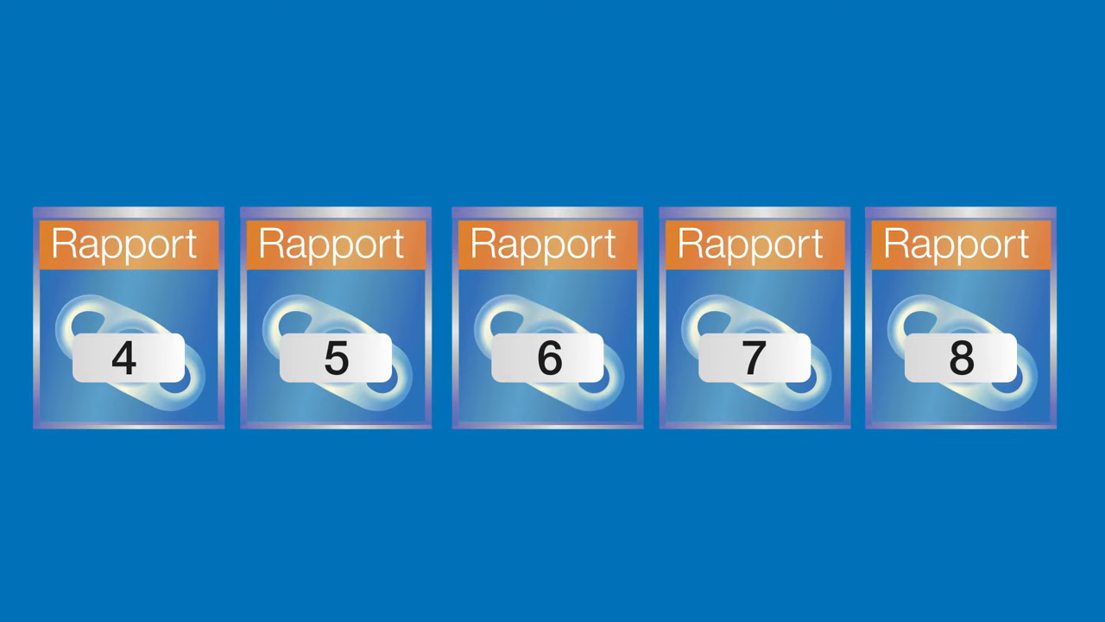
# Play the animation until the size 6 Rapport package zooms in front of blurred sizes 4, 5, 7, 8
pyautogui.click(543, 358)
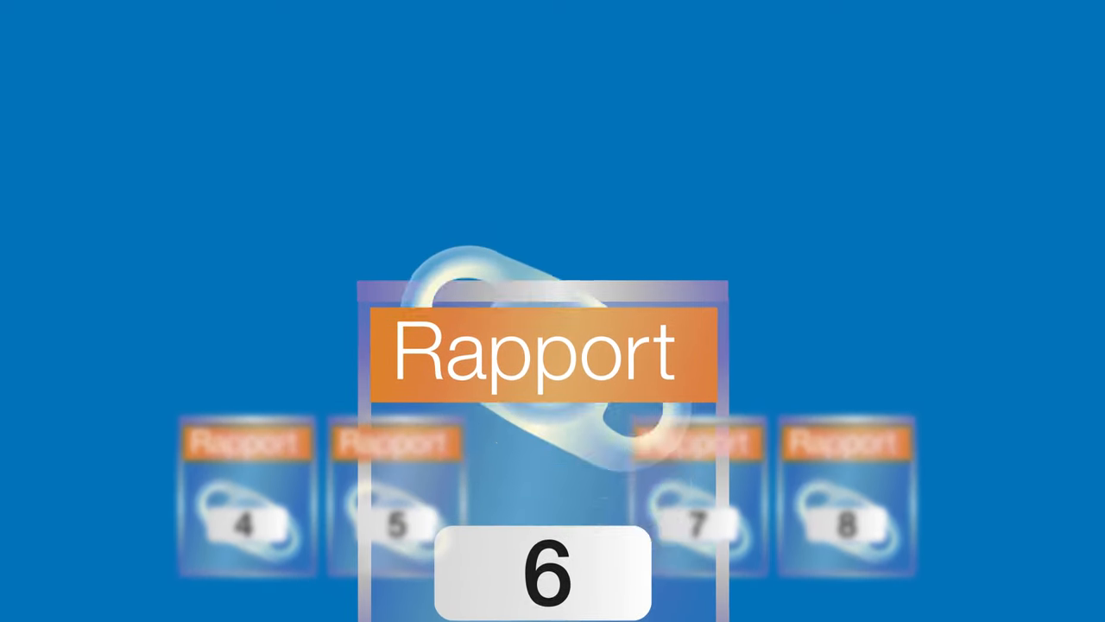